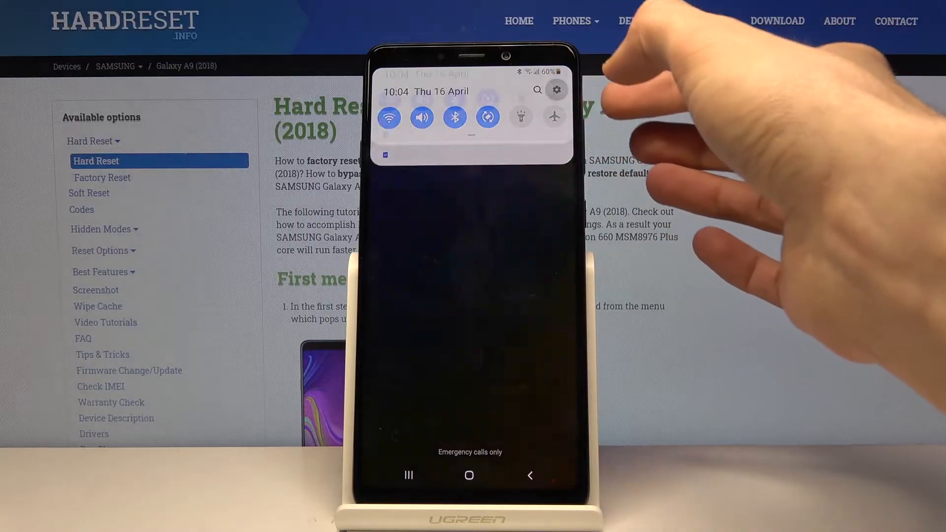
Visit the Display page in Settings via the gear icon, then return home.
{"action": "left_click", "coordinate": [556, 89]}
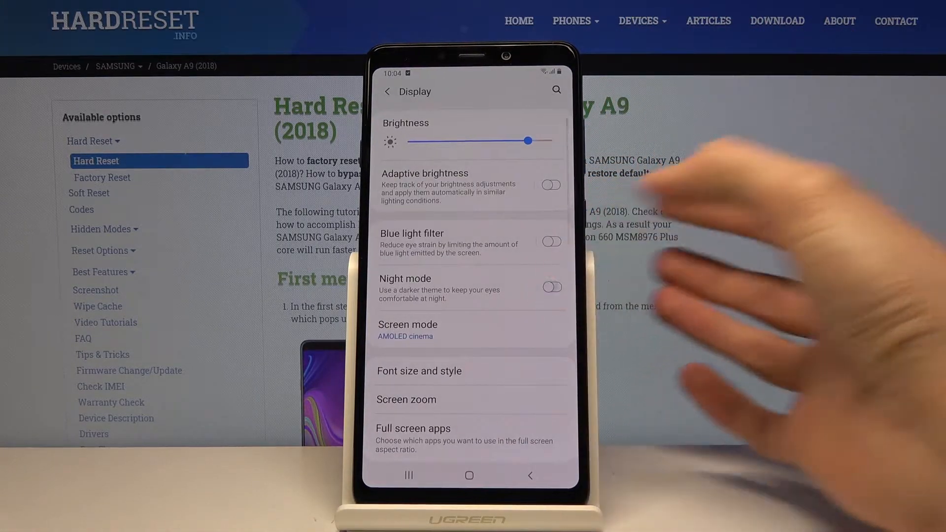
{"action": "left_click", "coordinate": [550, 282]}
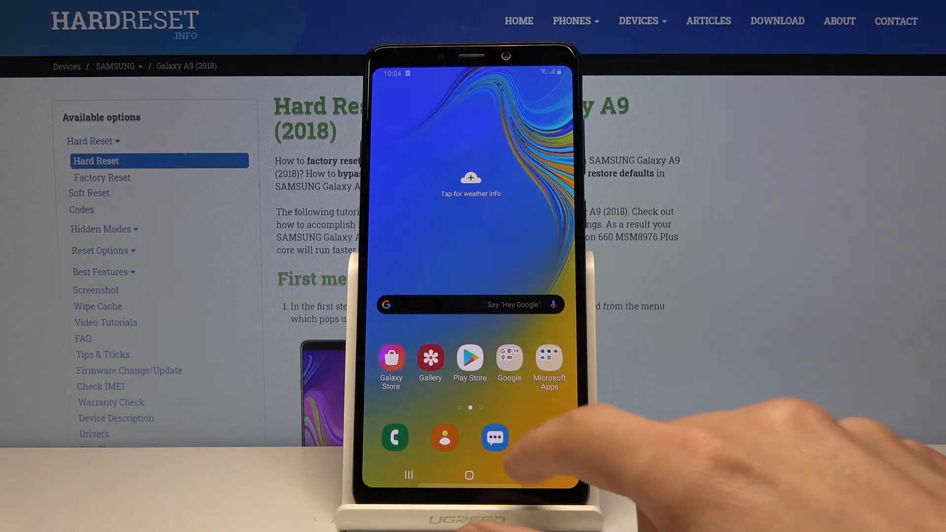
{"action": "left_click", "coordinate": [469, 360]}
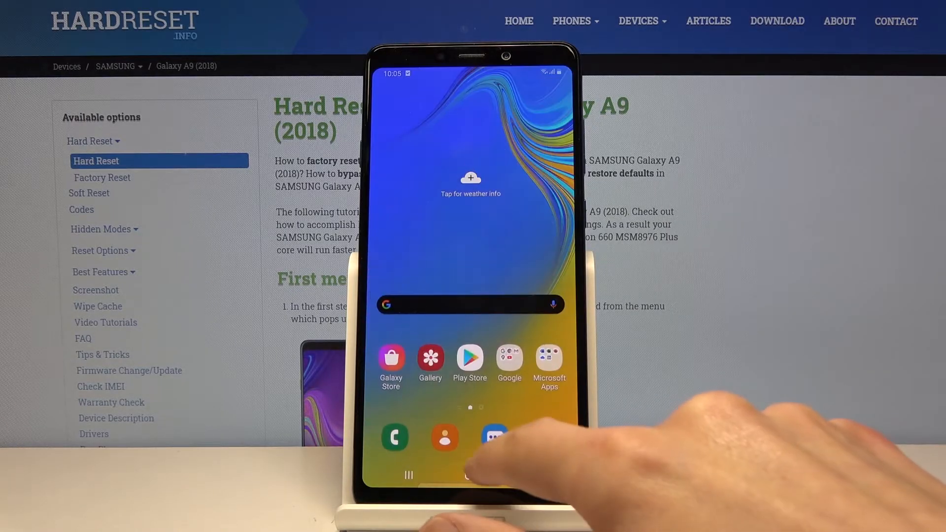
{"action": "left_click", "coordinate": [494, 437]}
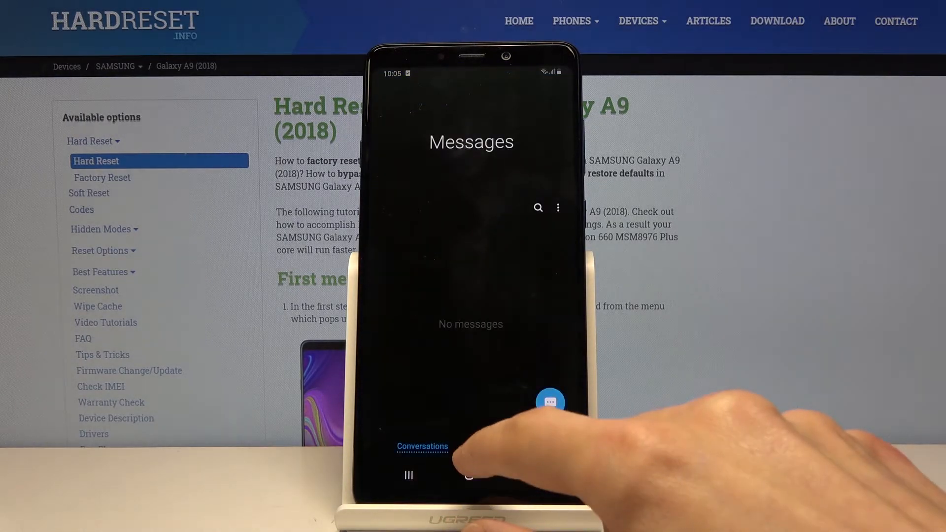
{"action": "left_click", "coordinate": [469, 474]}
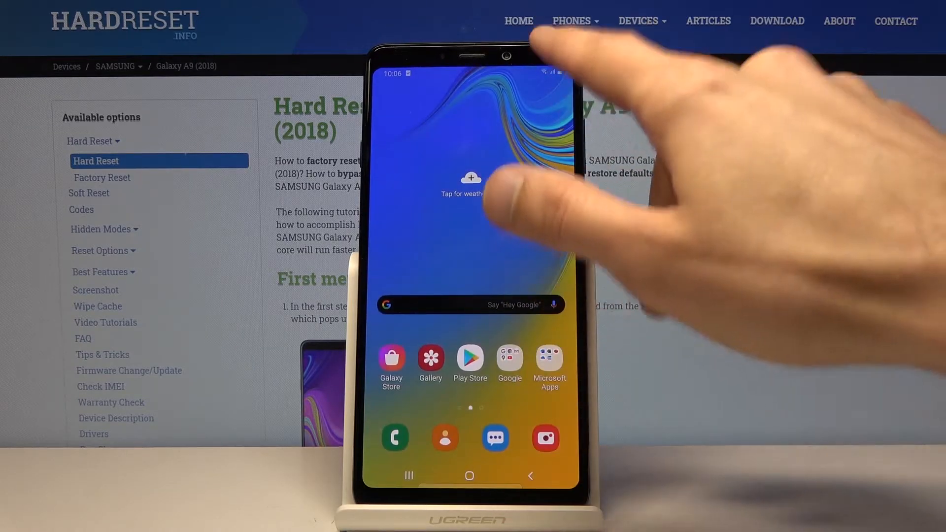
Turn Night mode off in Display settings so the page shows the light theme.
{"action": "left_click_drag", "start_coordinate": [477, 60], "coordinate": [476, 241]}
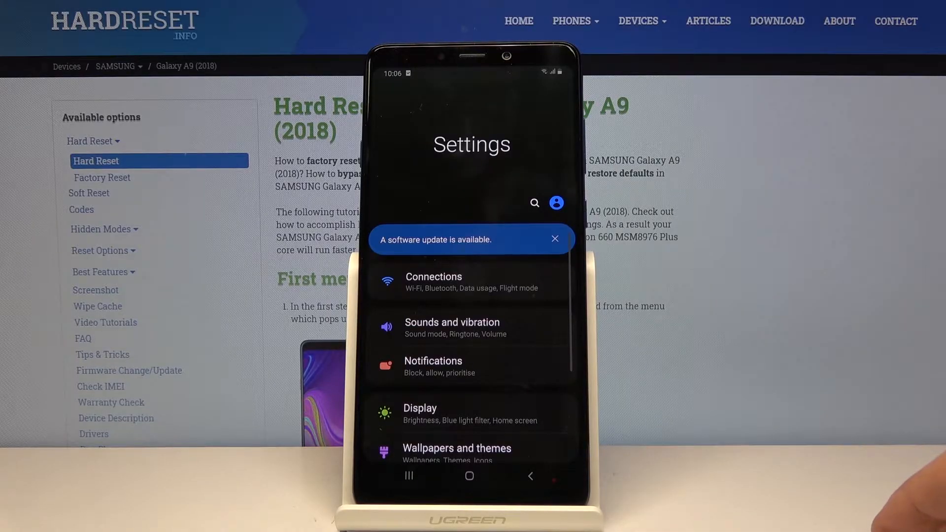
{"action": "left_click", "coordinate": [420, 413]}
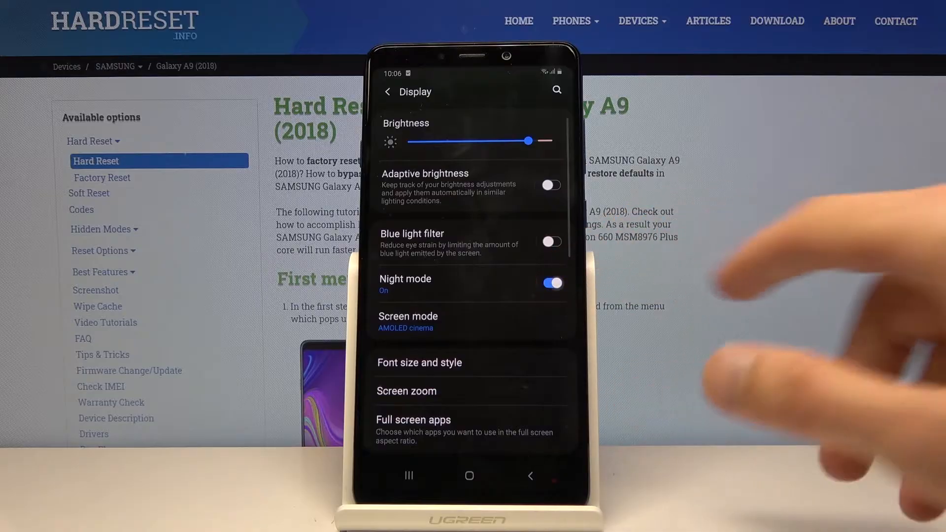
{"action": "left_click", "coordinate": [550, 287]}
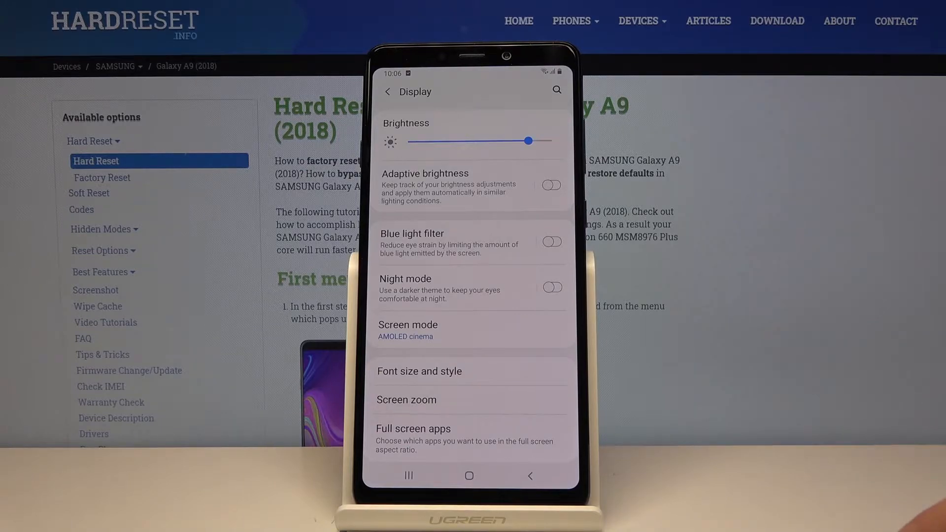
{"action": "scroll", "scroll_direction": "down", "scroll_amount": 3}
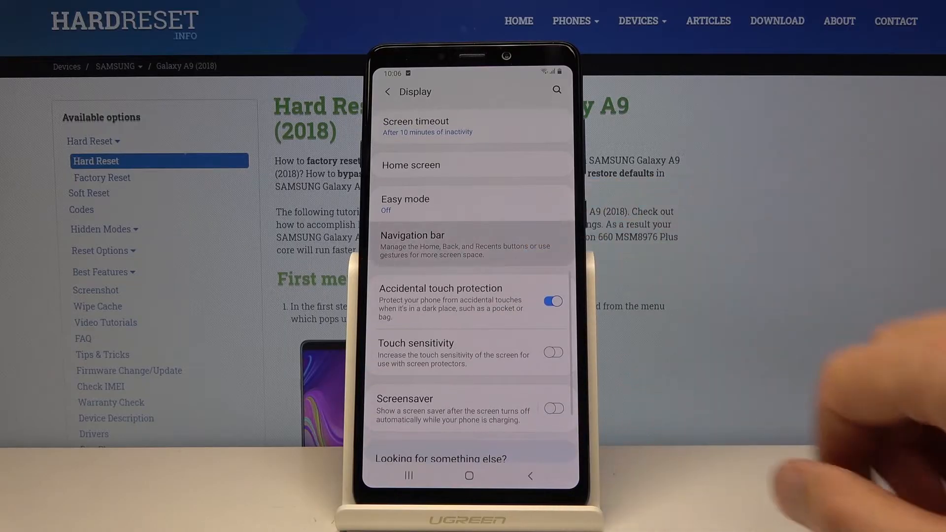
Set the Navigation bar to Full screen gestures; Samsung Pay Mini's What's new notice appears.
{"action": "left_click", "coordinate": [412, 236]}
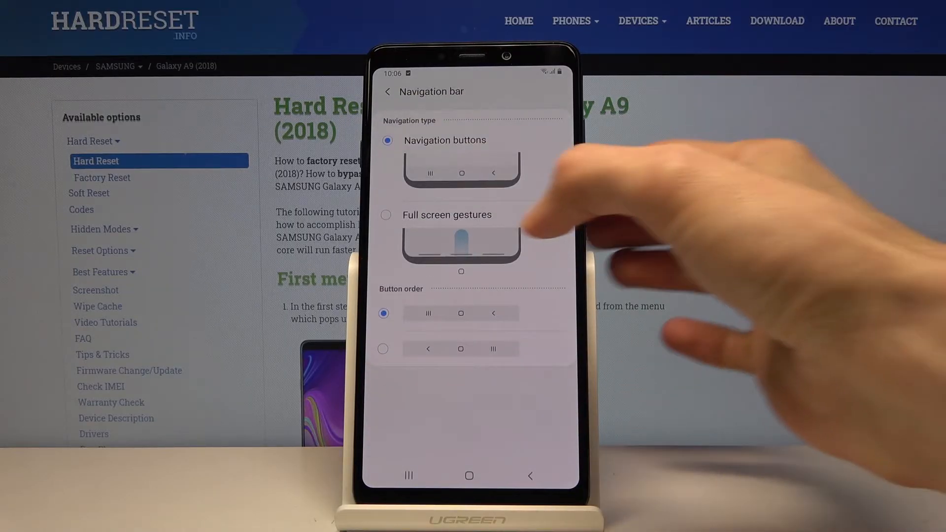
{"action": "left_click", "coordinate": [386, 215]}
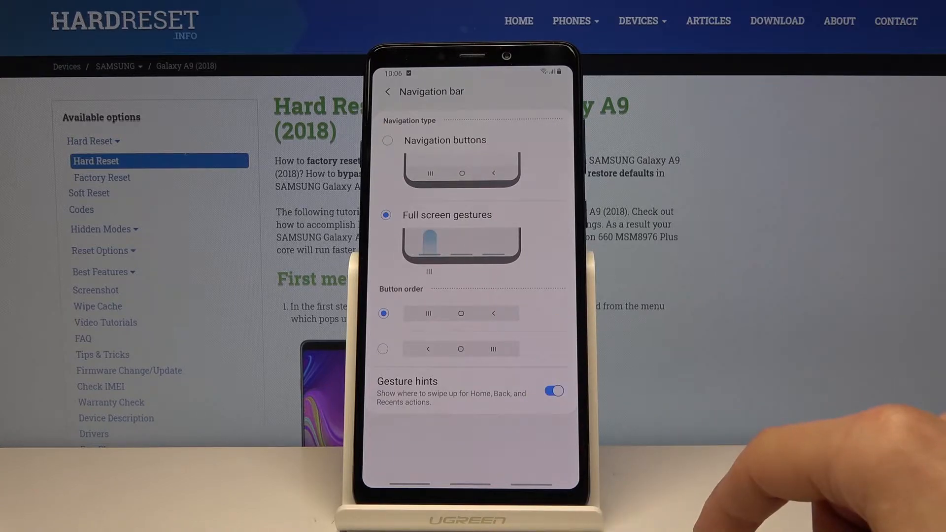
{"action": "left_click", "coordinate": [388, 90]}
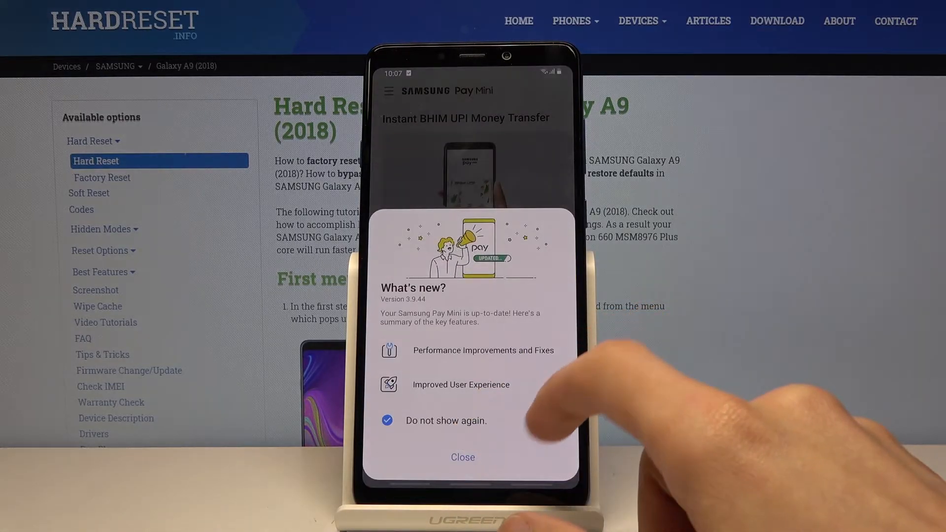
Close the Samsung Pay Mini What's new notice and return home via Recents.
{"action": "left_click", "coordinate": [462, 456]}
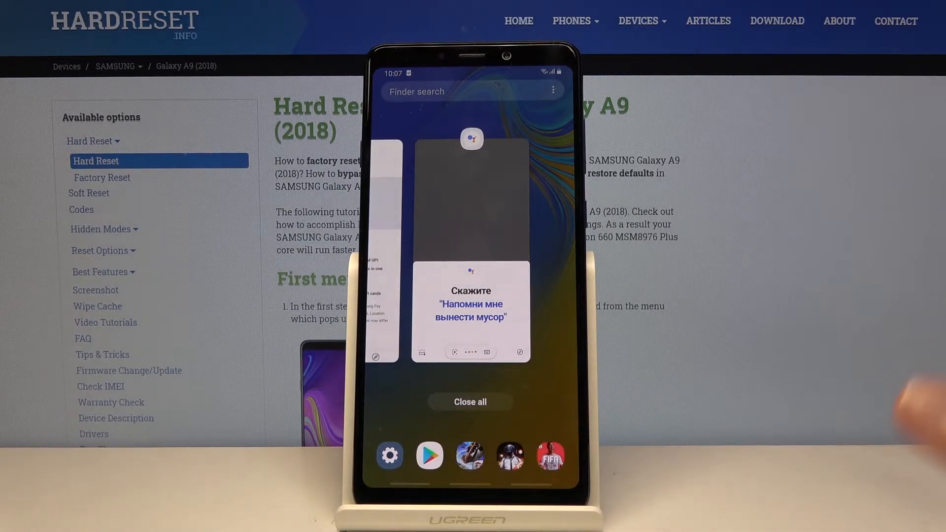
{"action": "left_click", "coordinate": [470, 402]}
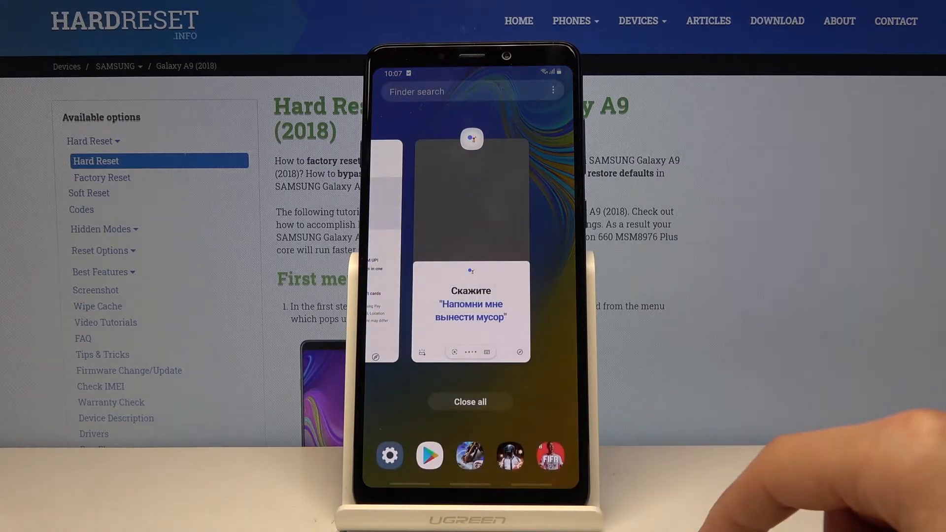
{"action": "left_click", "coordinate": [468, 402]}
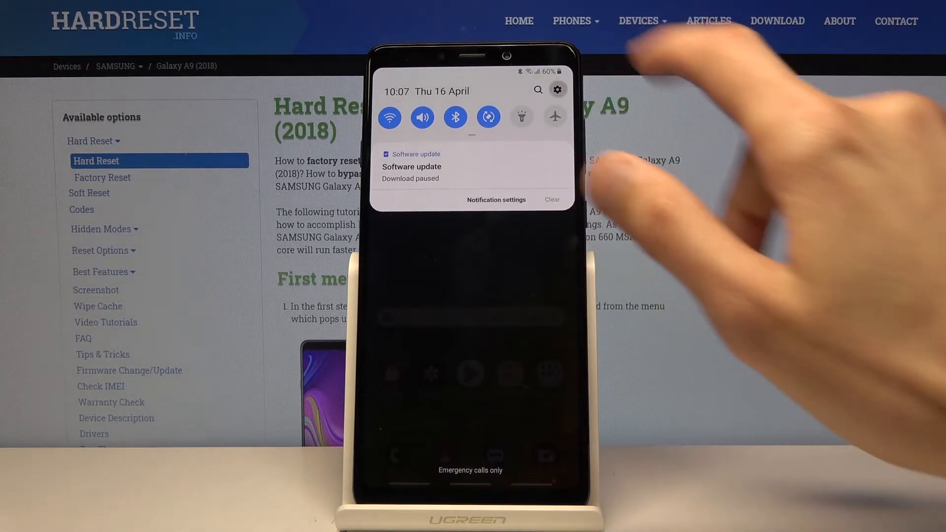
Browse into Display settings and back to the main Settings list.
{"action": "left_click", "coordinate": [557, 88]}
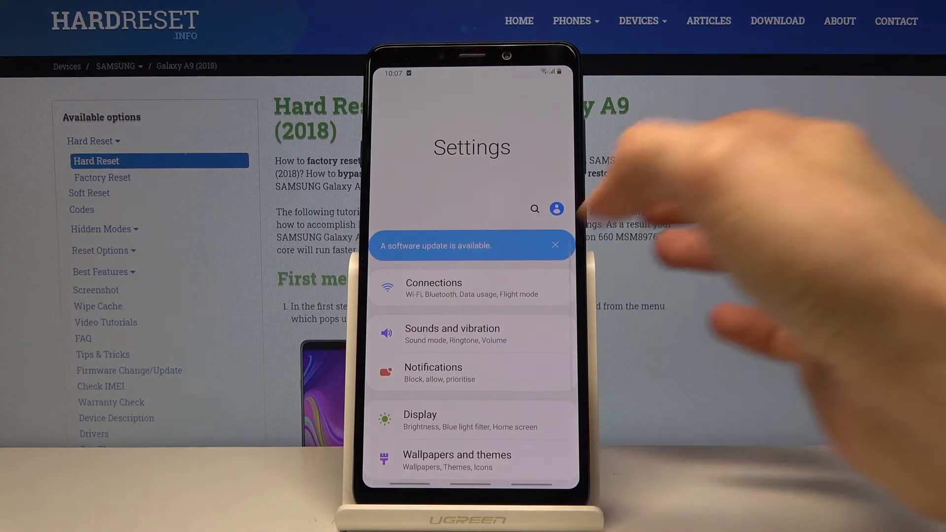
{"action": "scroll", "scroll_direction": "down", "scroll_amount": 3}
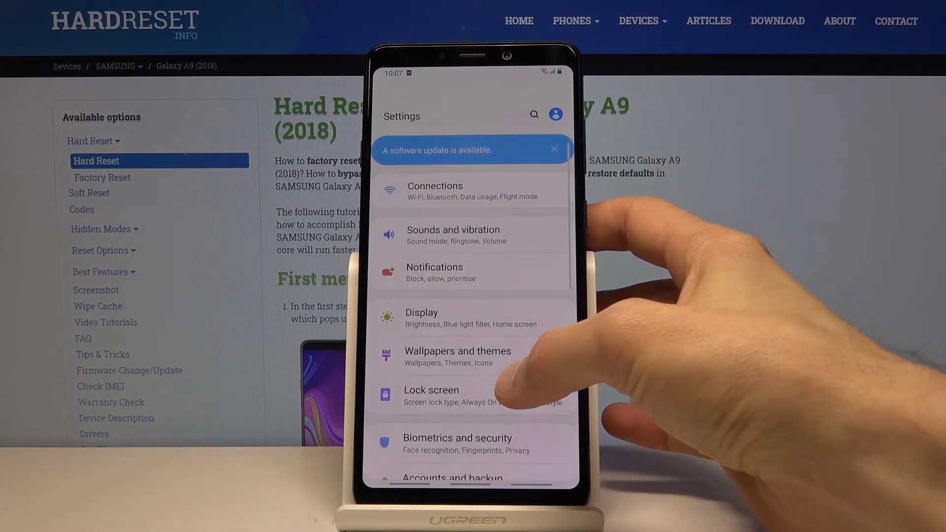
{"action": "left_click", "coordinate": [421, 317]}
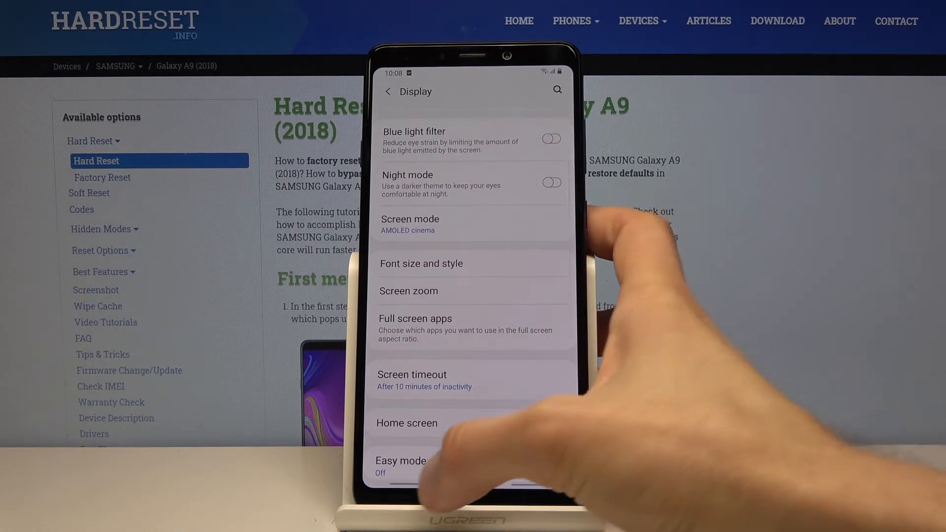
{"action": "left_click", "coordinate": [388, 91]}
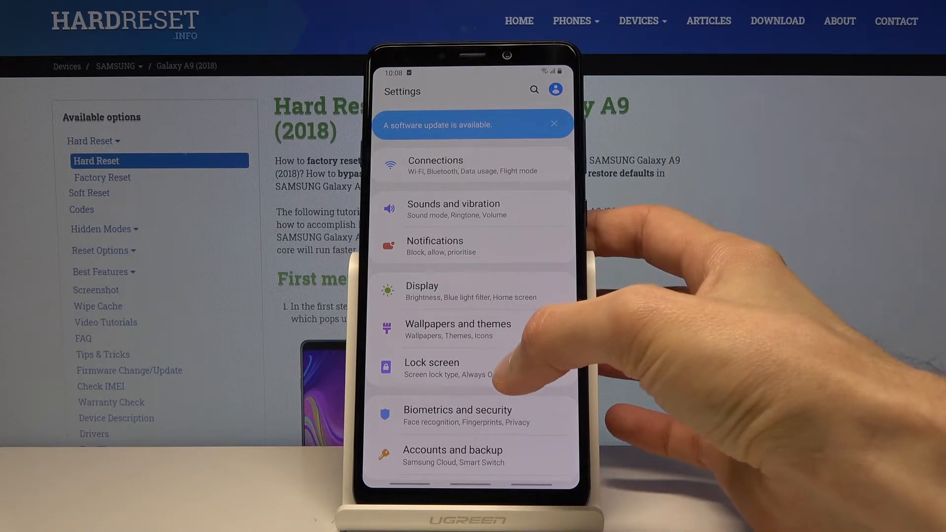
Reach the Always On Display page through Lock screen settings, feature switched on.
{"action": "left_click", "coordinate": [431, 362]}
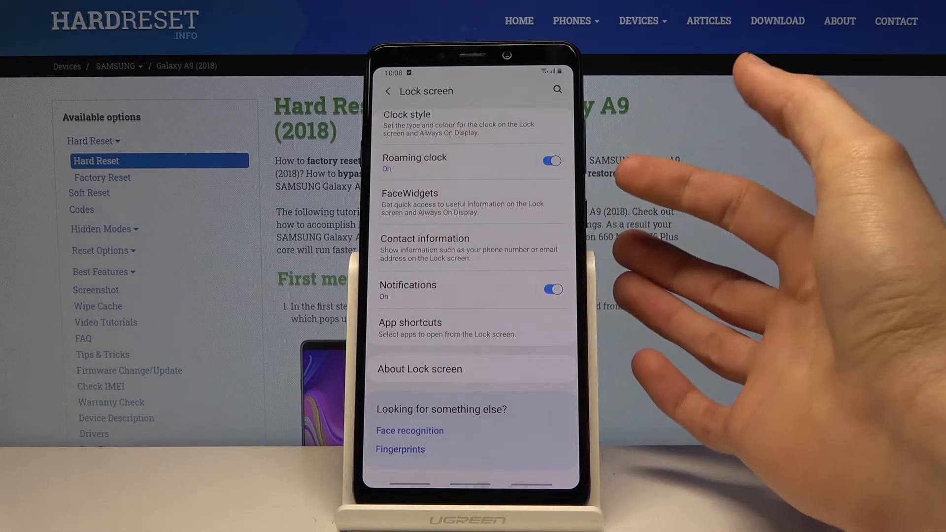
{"action": "scroll", "scroll_direction": "down", "scroll_amount": 3}
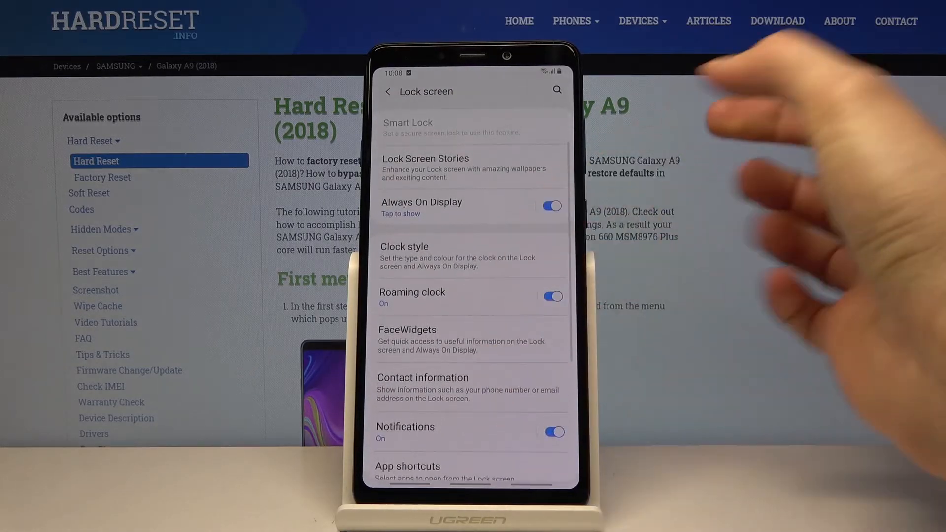
{"action": "scroll", "scroll_direction": "down", "scroll_amount": 3}
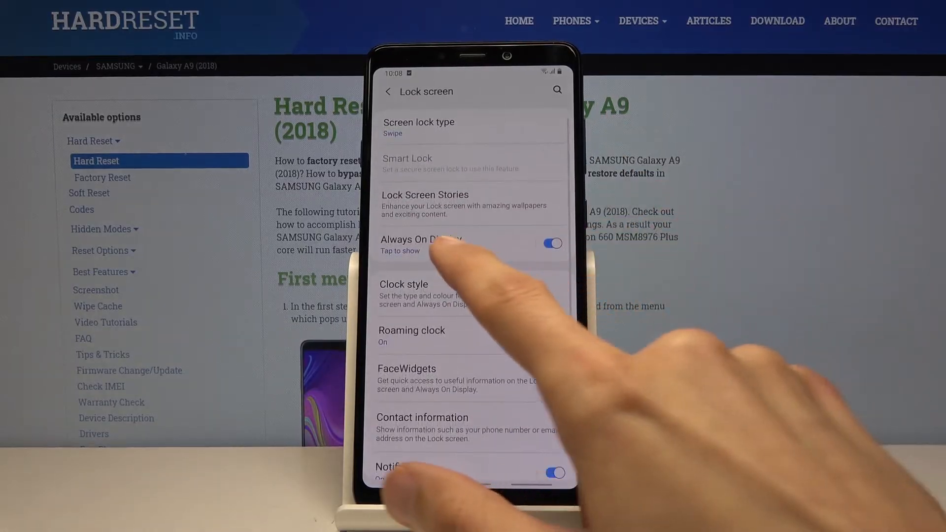
{"action": "left_click", "coordinate": [420, 242]}
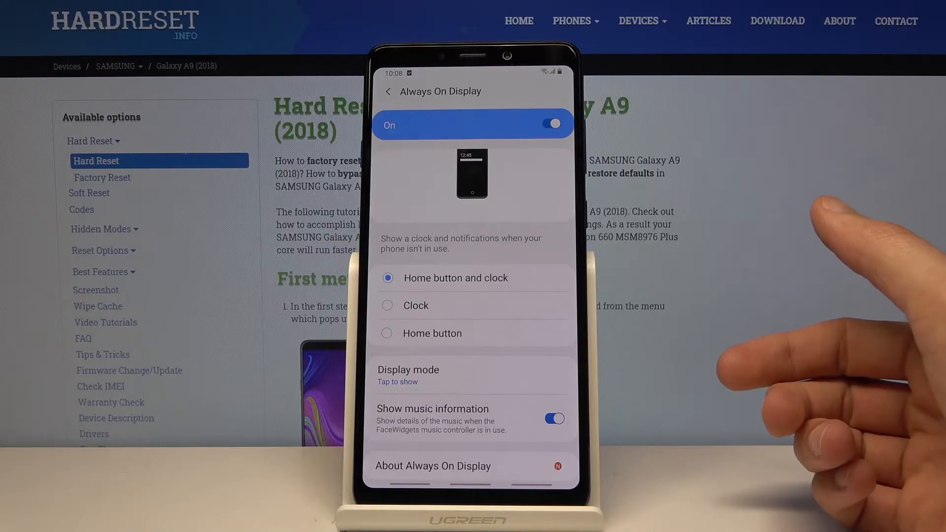
{"action": "mouse_move", "coordinate": [495, 392]}
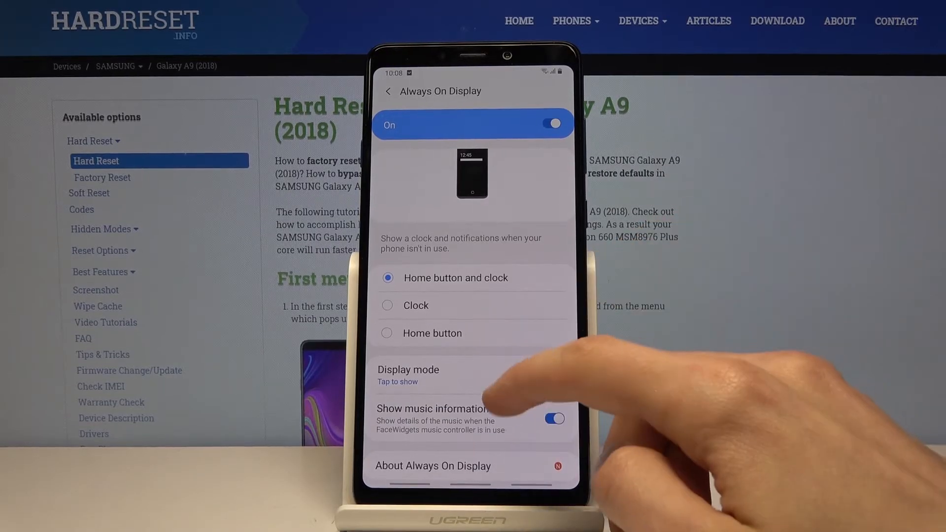
{"action": "scroll", "scroll_direction": "down", "scroll_amount": 3}
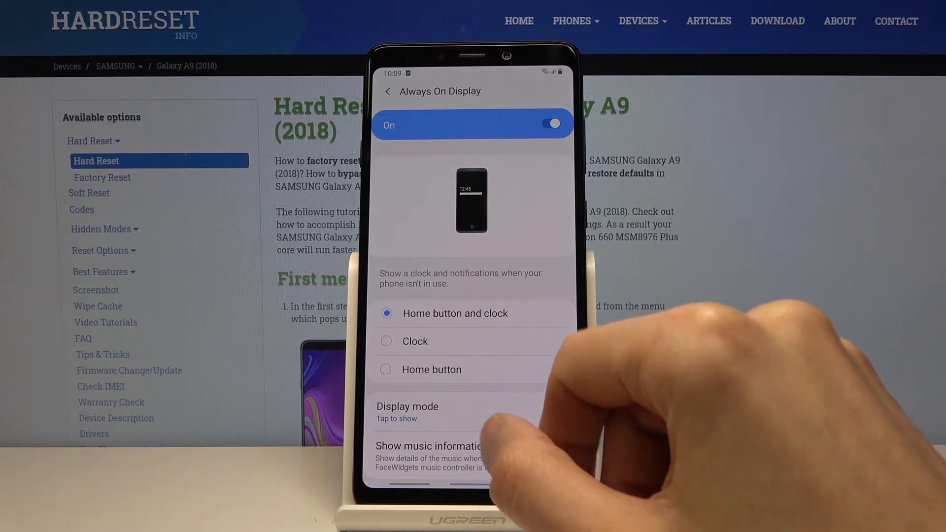
{"action": "left_click", "coordinate": [553, 456]}
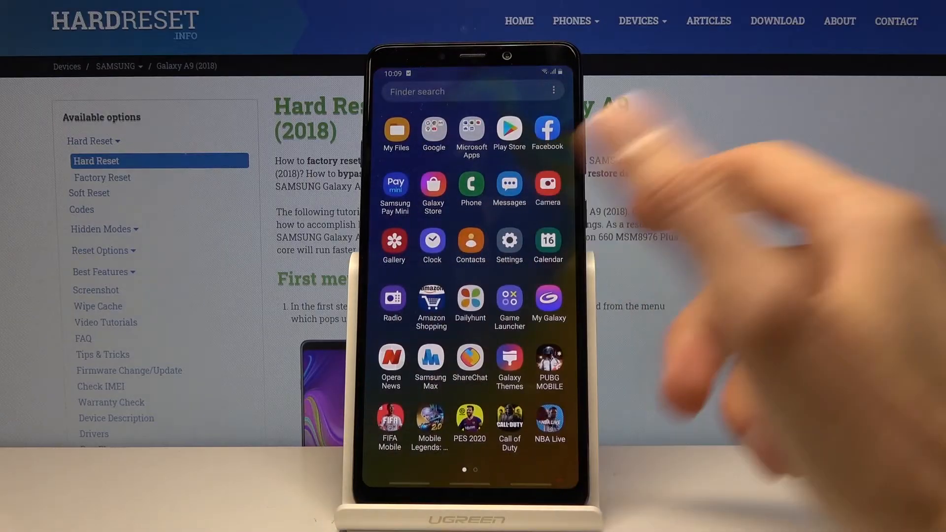
{"action": "mouse_move", "coordinate": [573, 392]}
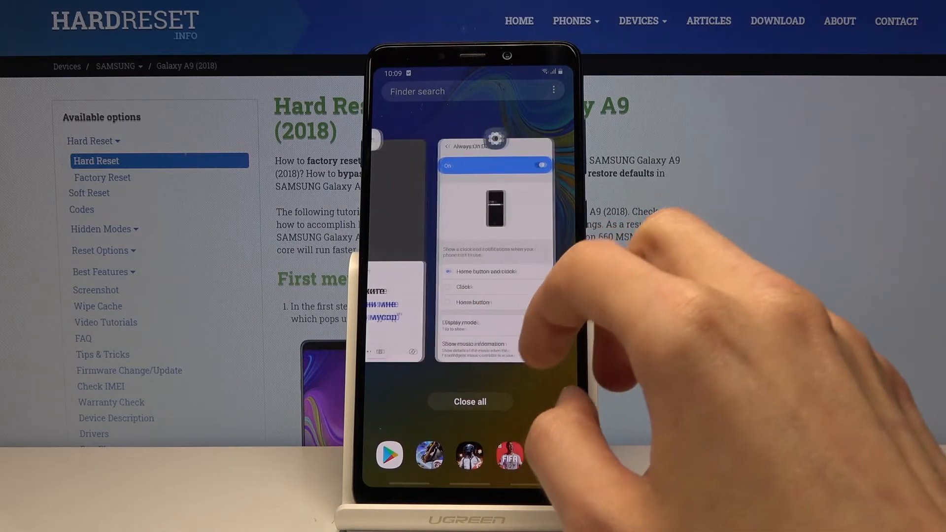
Launch Settings in pop-up view from Recents and minimize it to a floating icon.
{"action": "left_click", "coordinate": [494, 139]}
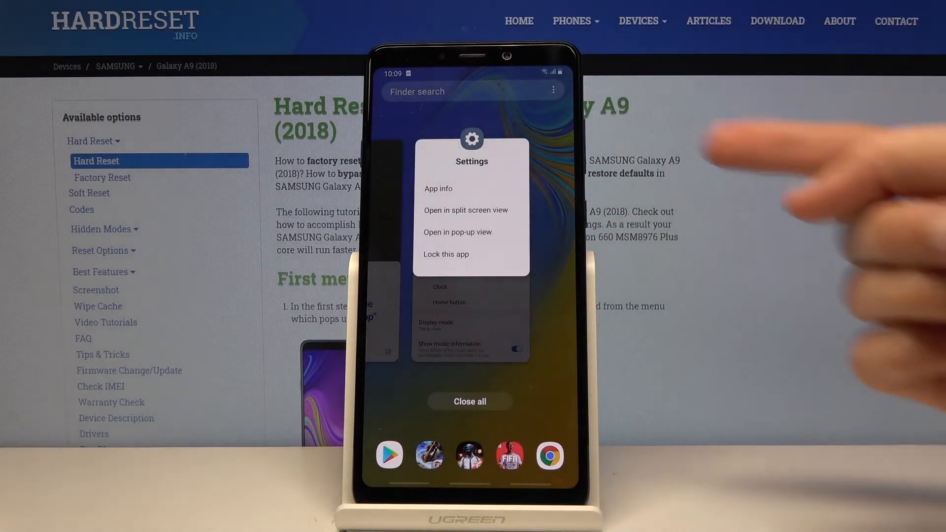
{"action": "mouse_move", "coordinate": [471, 232]}
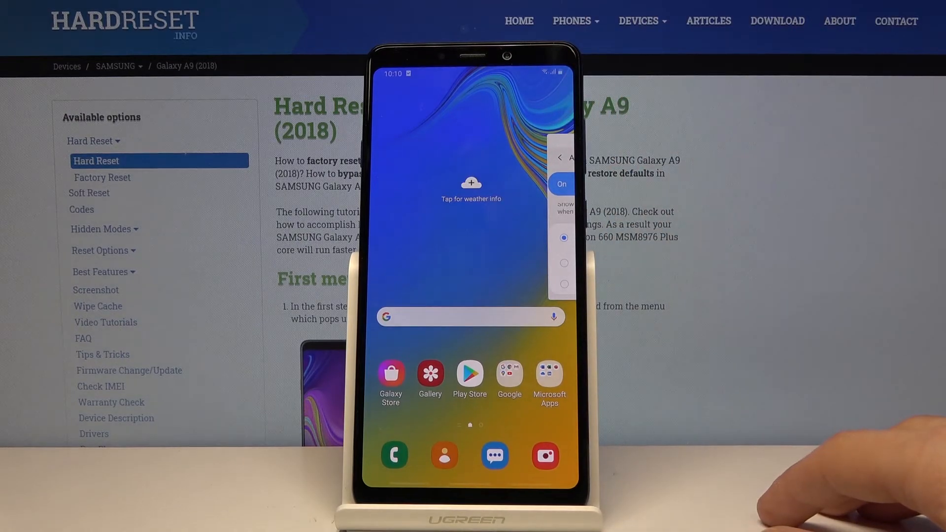
{"action": "left_click", "coordinate": [393, 455]}
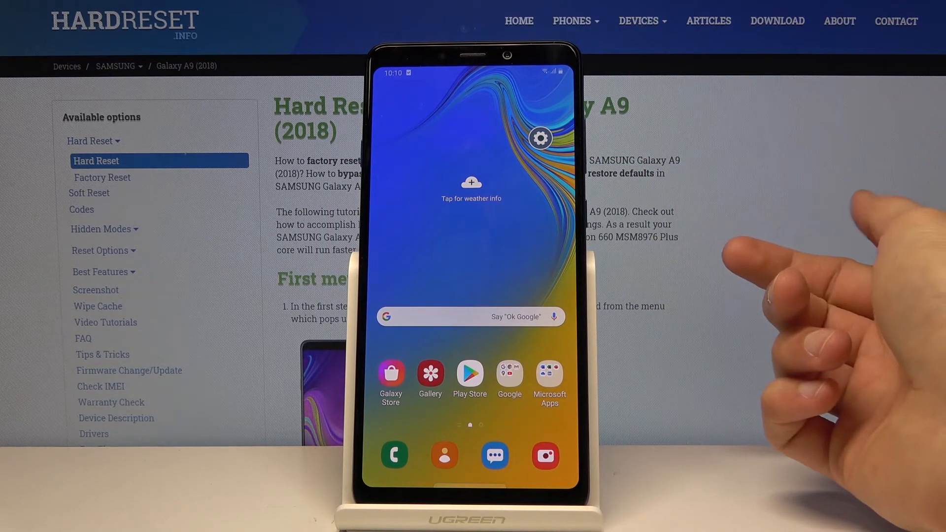
Expand the floating Settings icon back into its pop-up window showing Always On Display.
{"action": "left_click", "coordinate": [540, 137]}
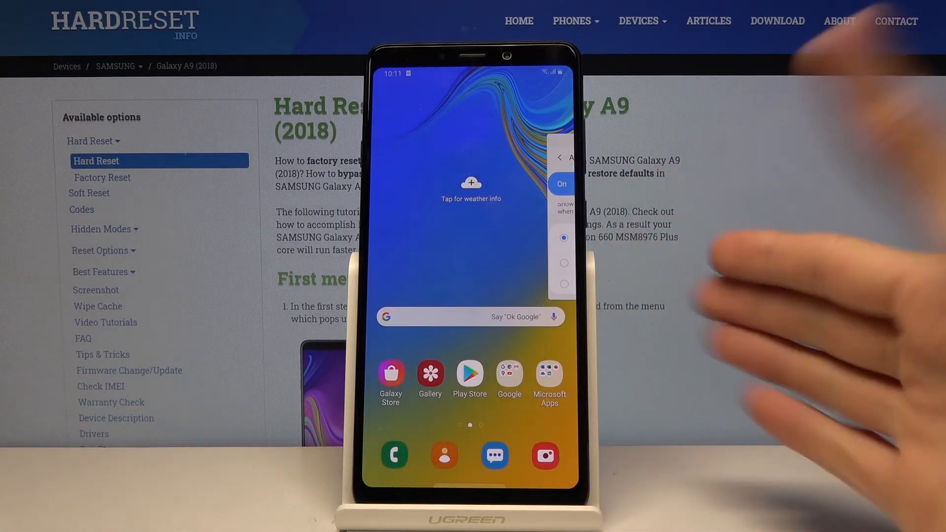
{"action": "mouse_move", "coordinate": [423, 470]}
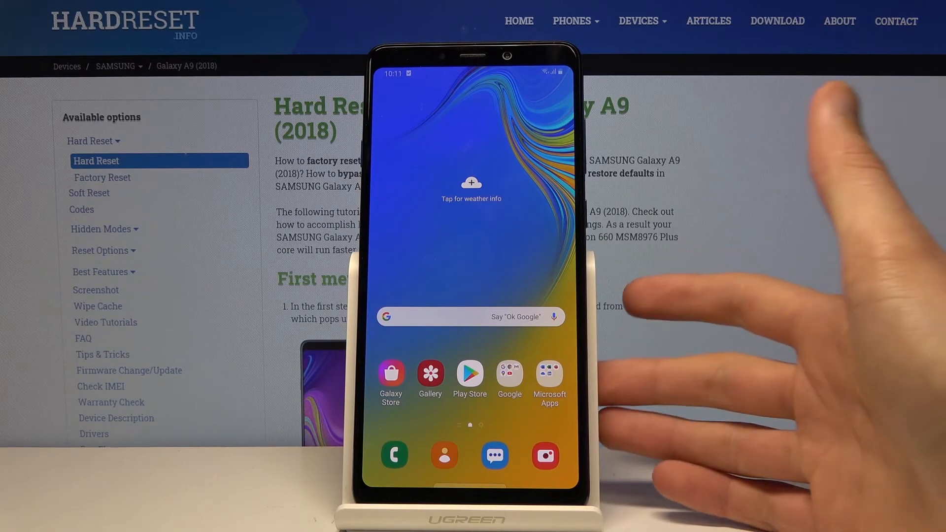
Enable 'Swipe down for notification panel' on the Home screen settings page.
{"action": "left_click_drag", "start_coordinate": [471, 66], "coordinate": [471, 241]}
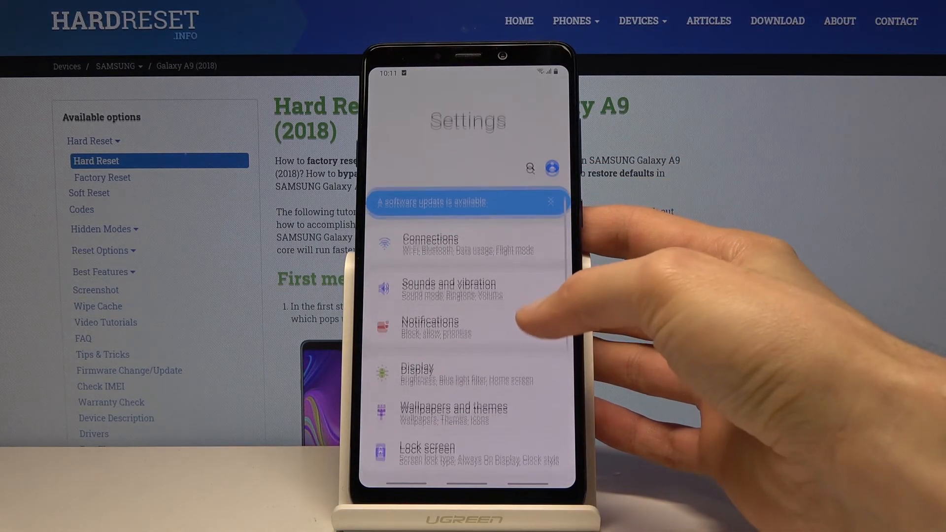
{"action": "left_click", "coordinate": [416, 372]}
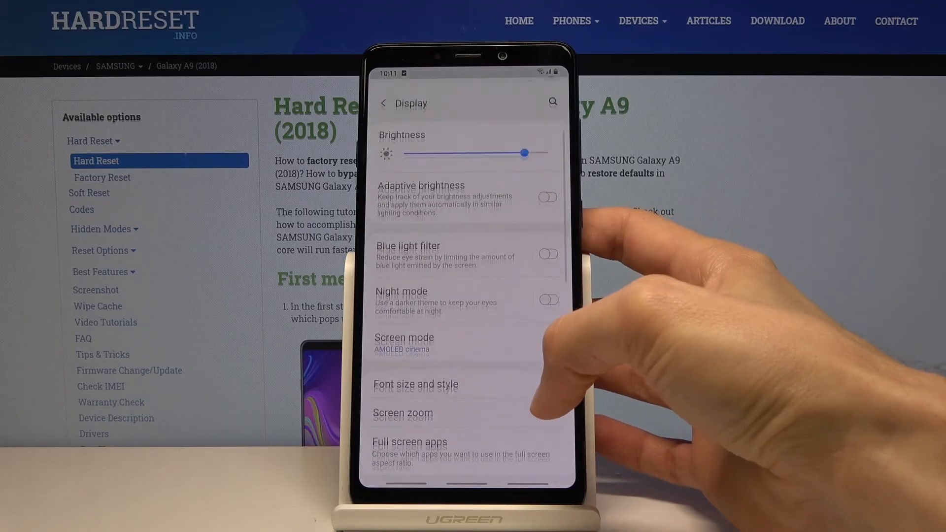
{"action": "scroll", "scroll_direction": "down", "scroll_amount": 3}
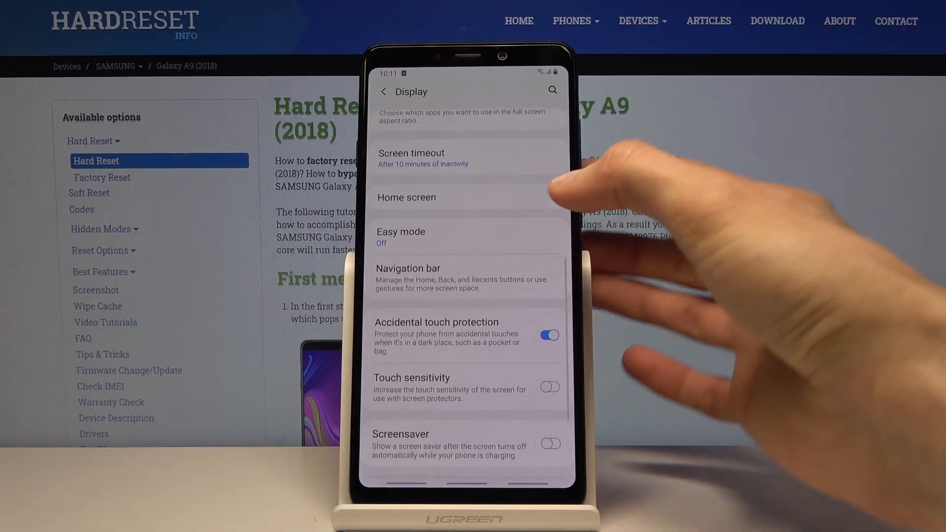
{"action": "left_click", "coordinate": [407, 197]}
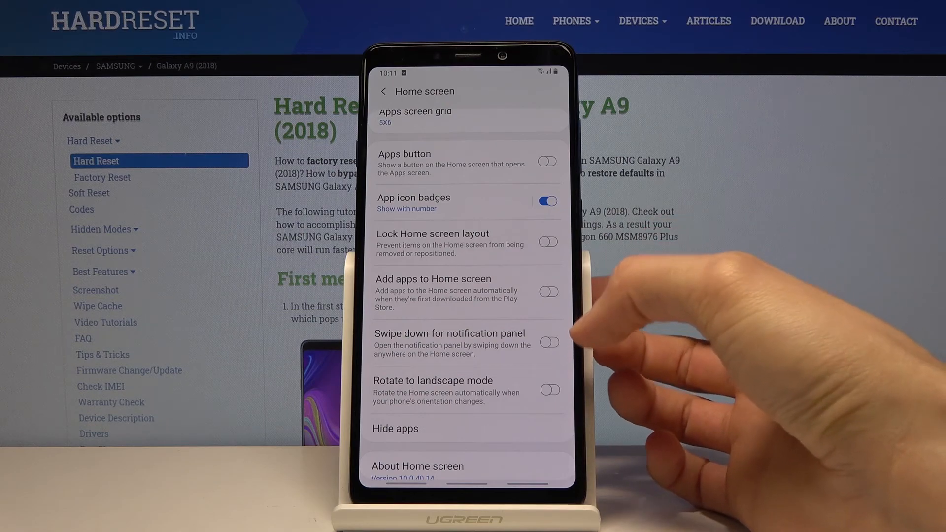
{"action": "left_click", "coordinate": [548, 343]}
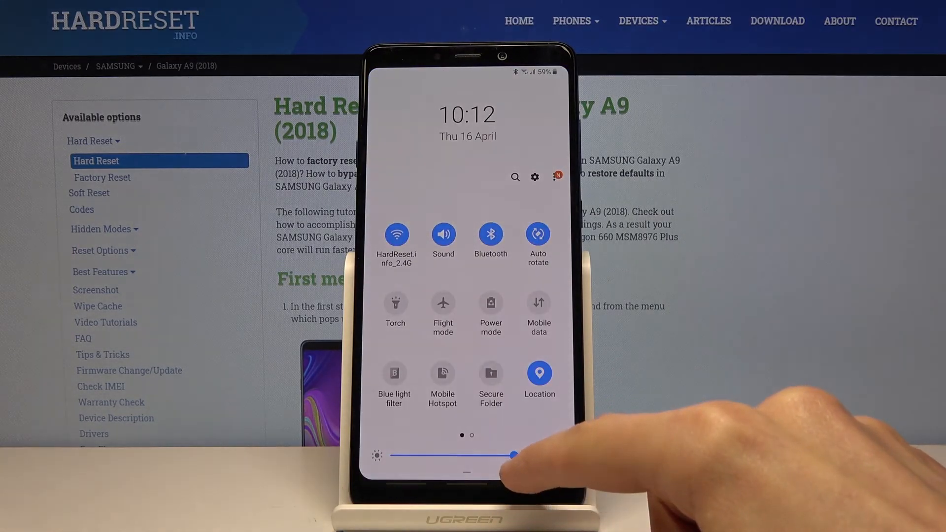
Dismiss quick settings, then swipe down on the home screen to show the notification panel.
{"action": "left_click_drag", "start_coordinate": [512, 455], "coordinate": [464, 455]}
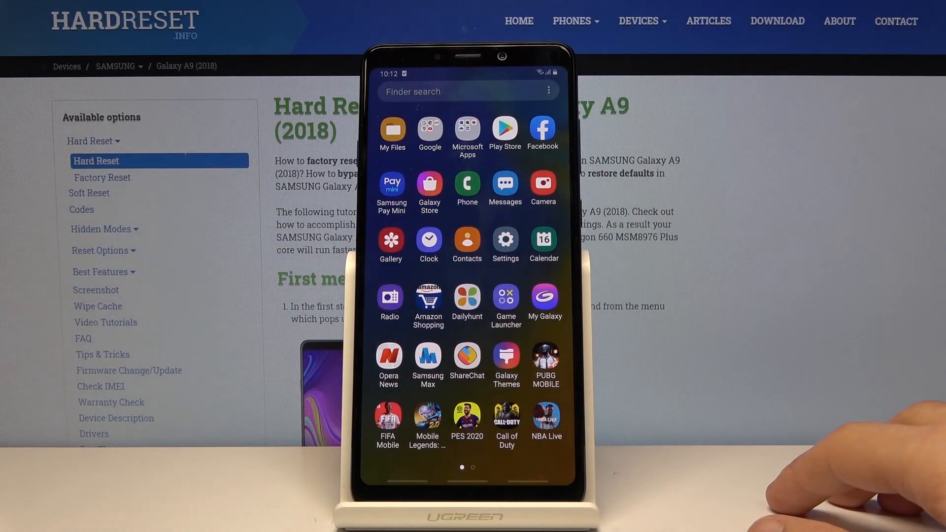
{"action": "mouse_move", "coordinate": [874, 458]}
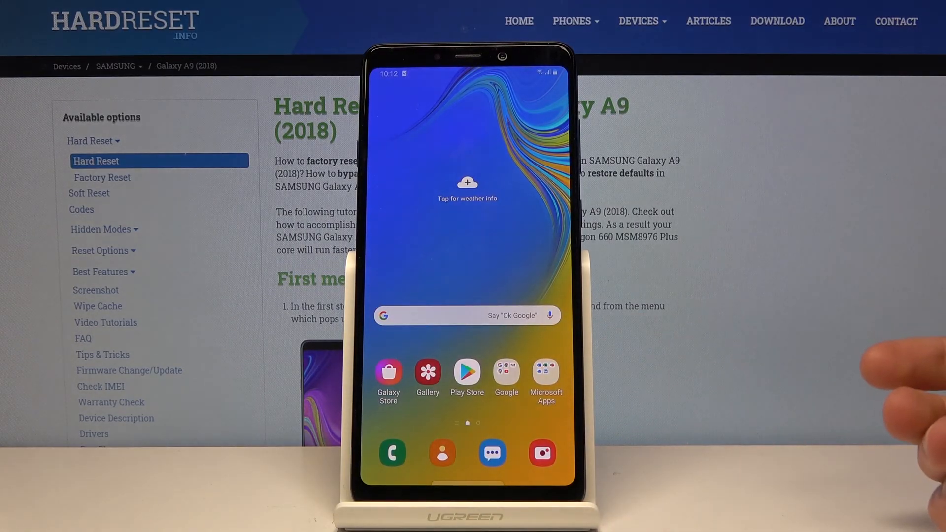
{"action": "left_click_drag", "start_coordinate": [466, 66], "coordinate": [467, 241]}
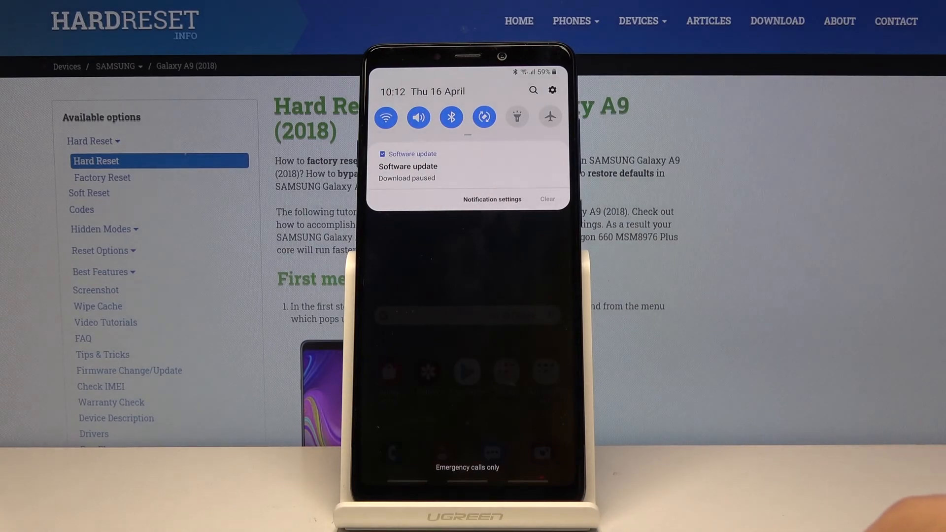